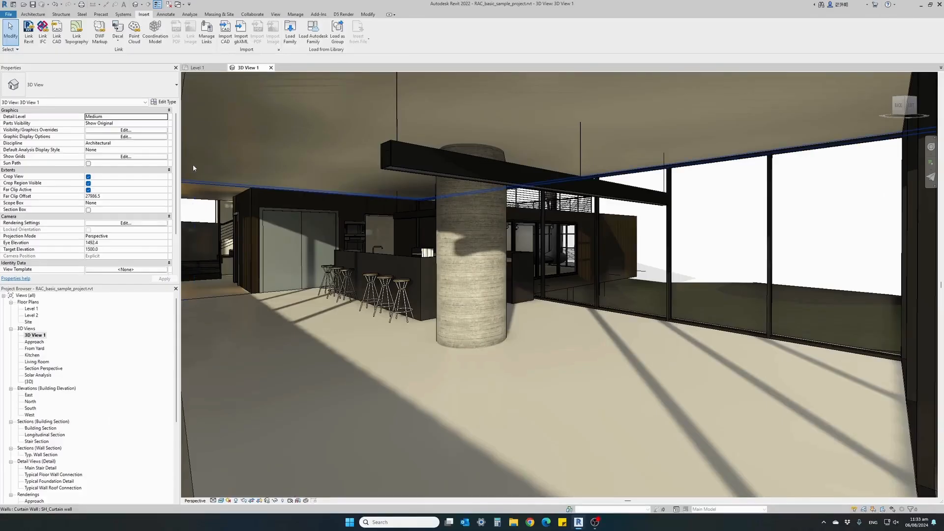
- Load the Round Table with Chairs Setups family with its seat-count types
left_click(290, 34)
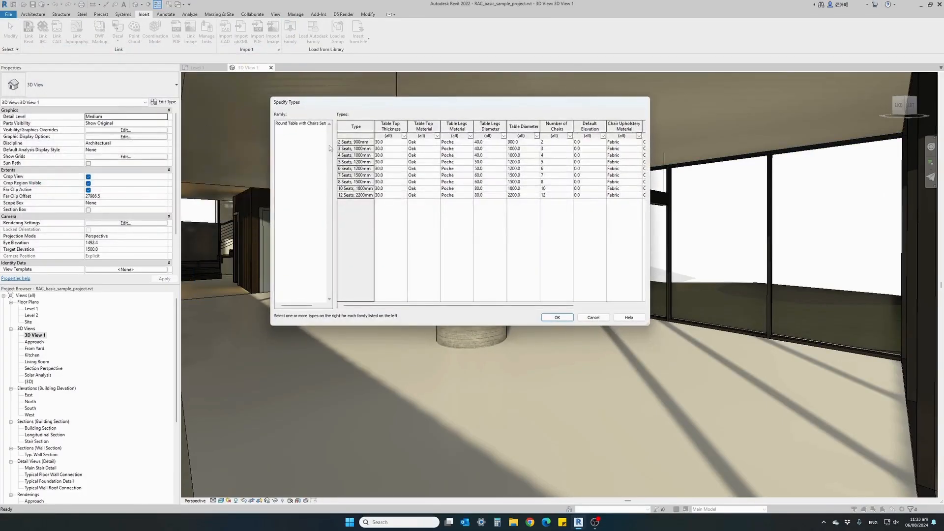
left_click(592, 317)
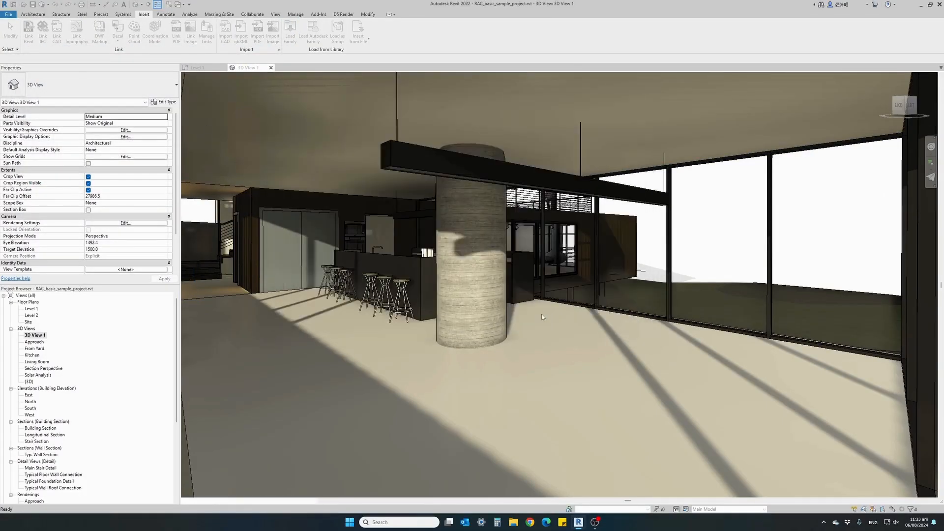
left_click(32, 14)
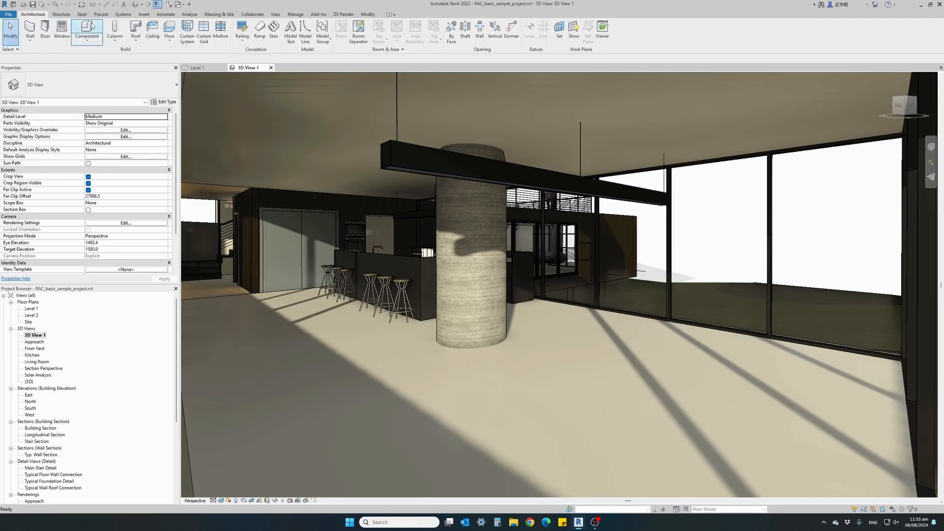
- Place the round table with chairs family on the floor in the 3D view
left_click(86, 30)
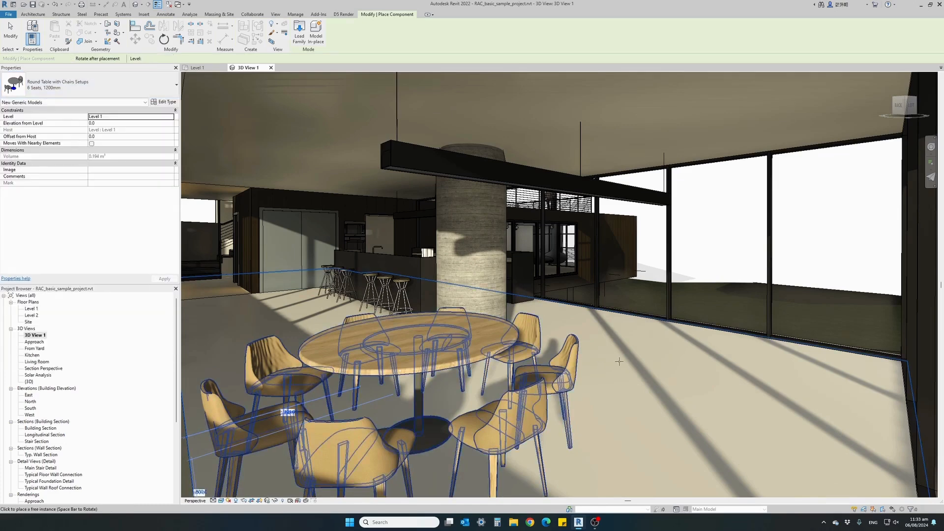
left_click(619, 361)
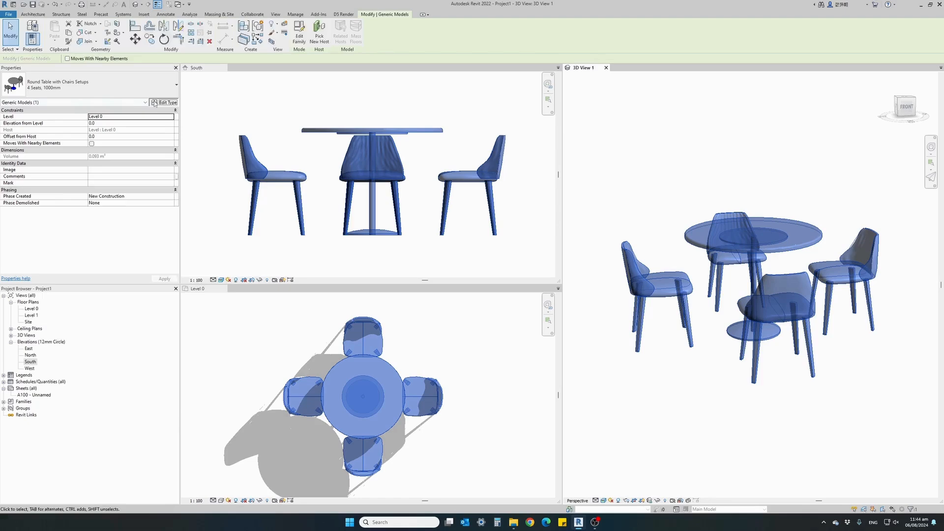
- Edit the table type: 1200mm diameter, 60mm top thickness, five chairs
left_click(163, 102)
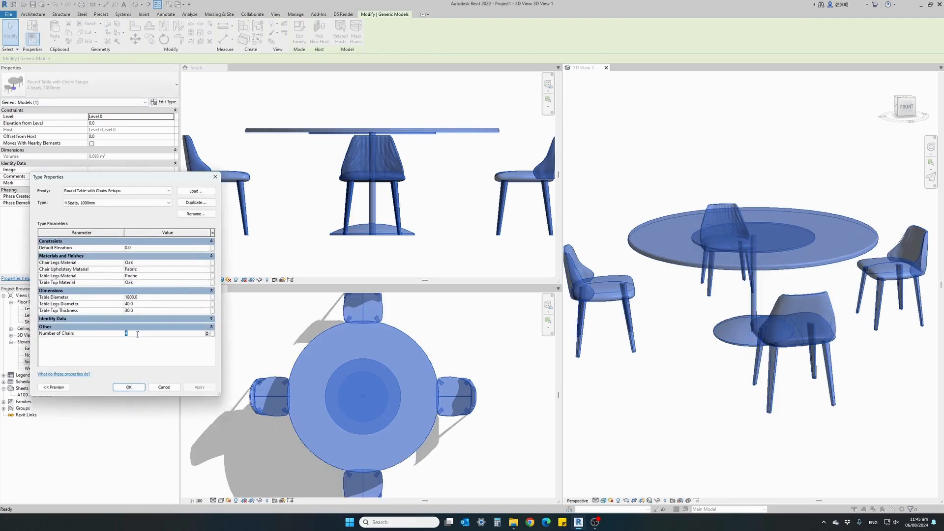
left_click(128, 387)
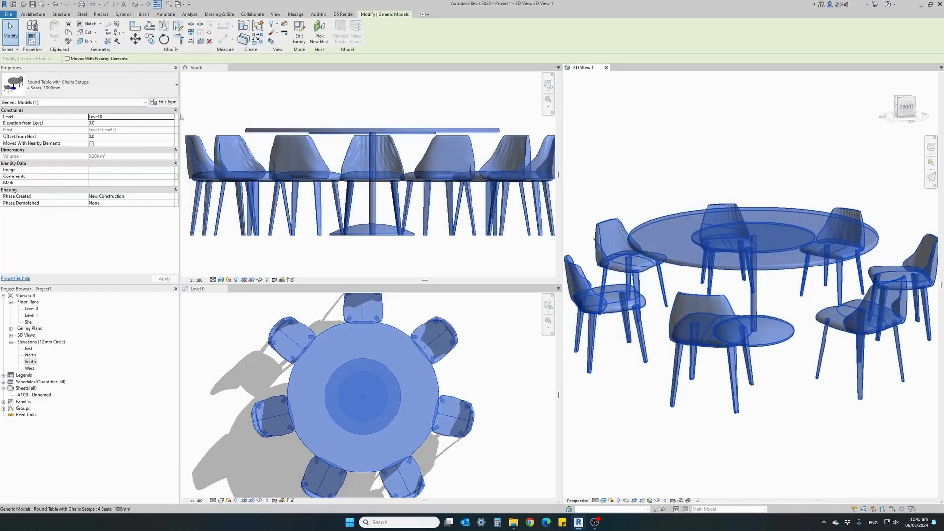
left_click(164, 101)
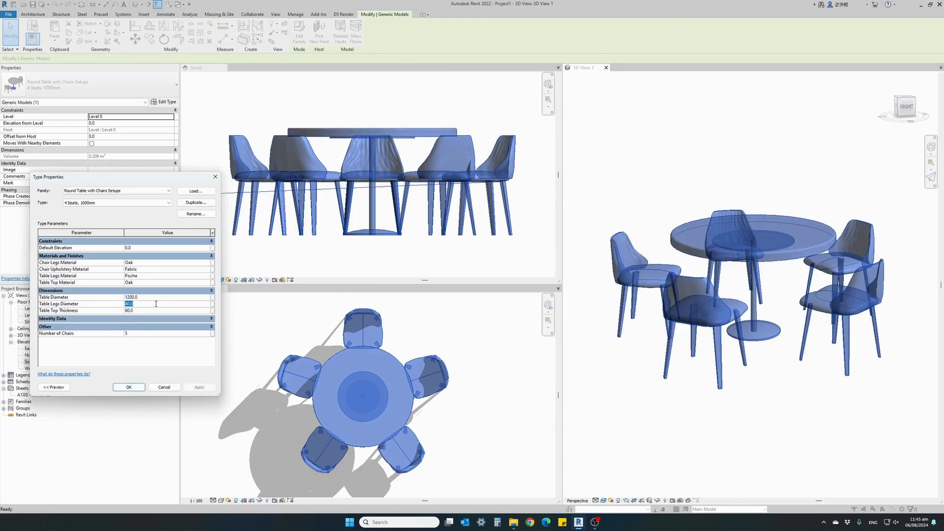
left_click(128, 387)
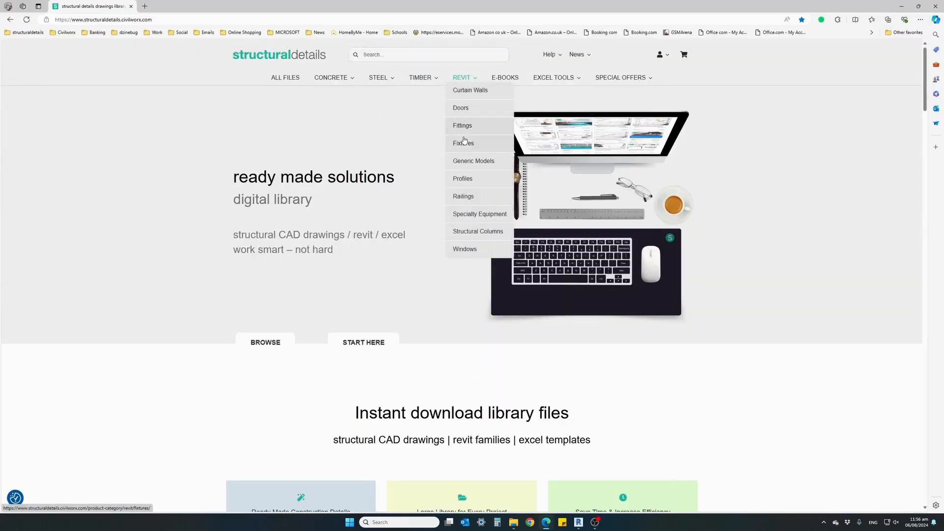
- Browse Revit Fittings to the round table and chair configuration product page
left_click(462, 126)
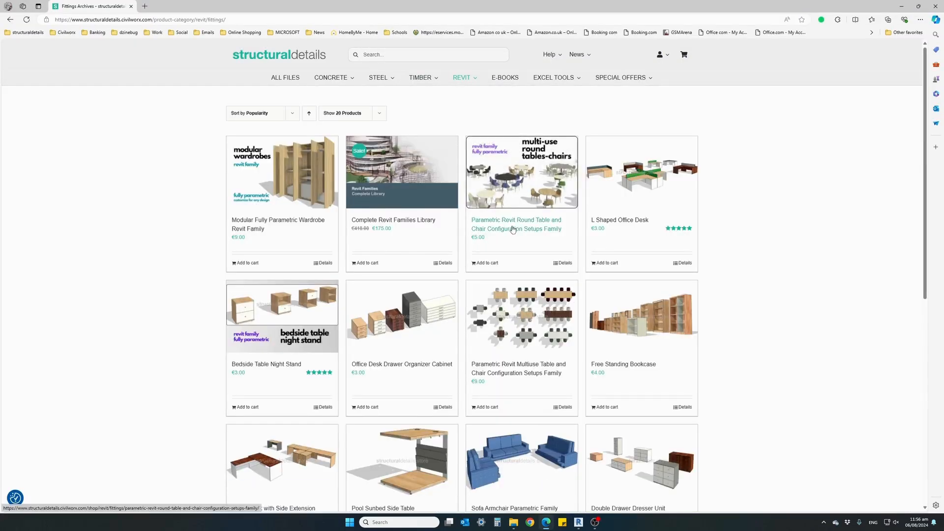
left_click(515, 224)
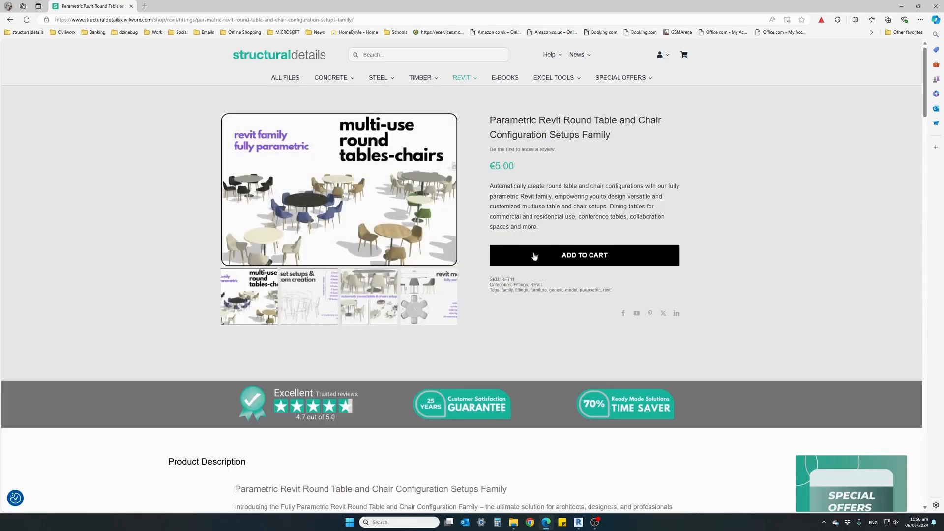